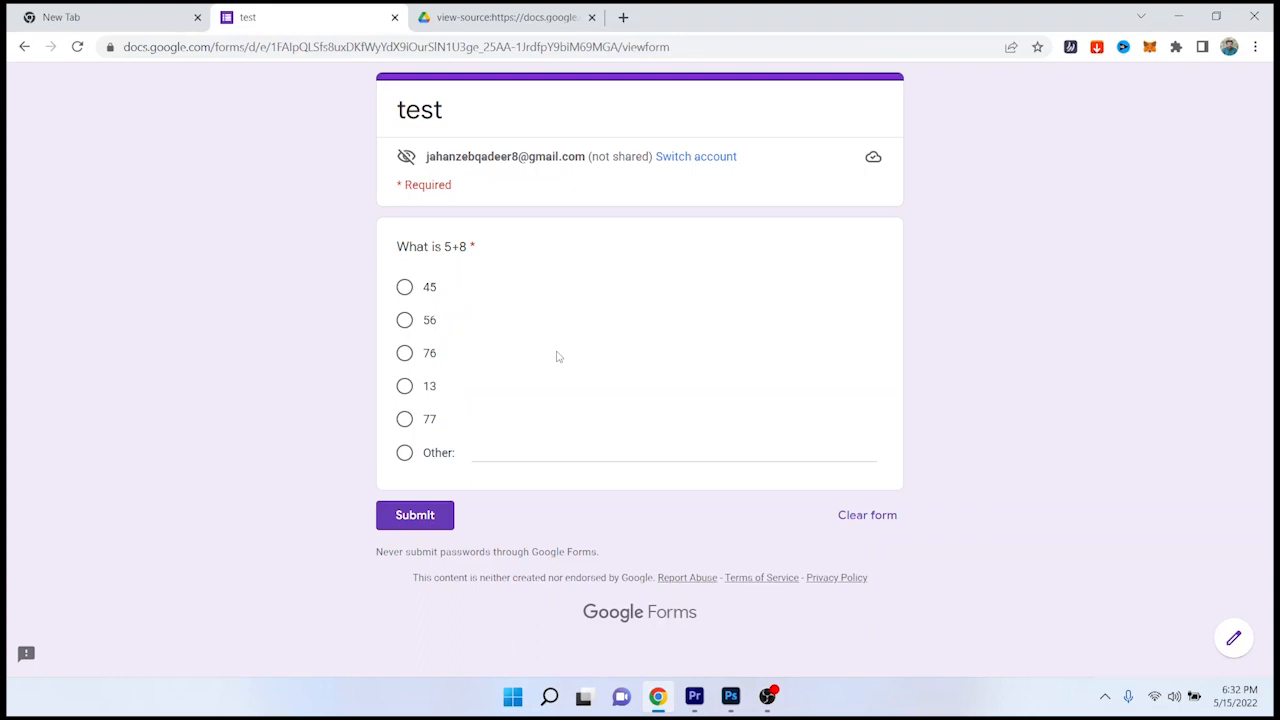
# Check the page source answer data, select 13 on the quiz, and return to the source tab
pyautogui.rightClick(559, 357)
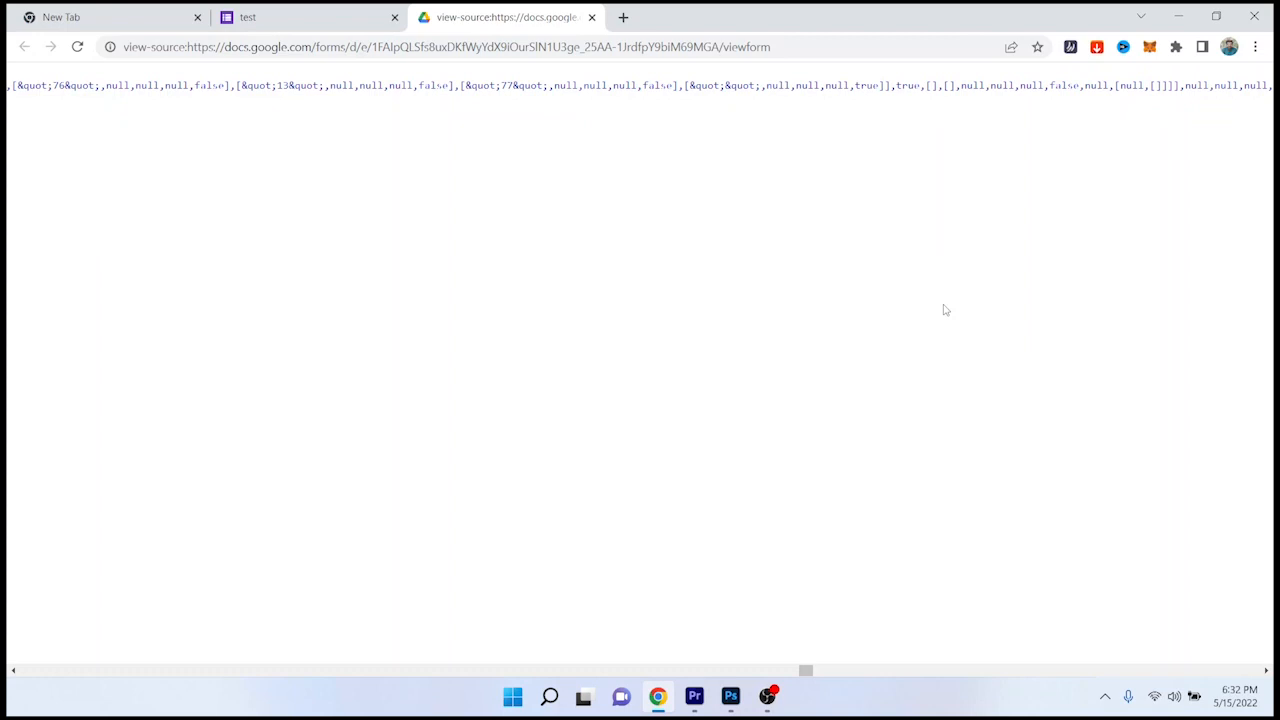
pyautogui.moveTo(963, 103)
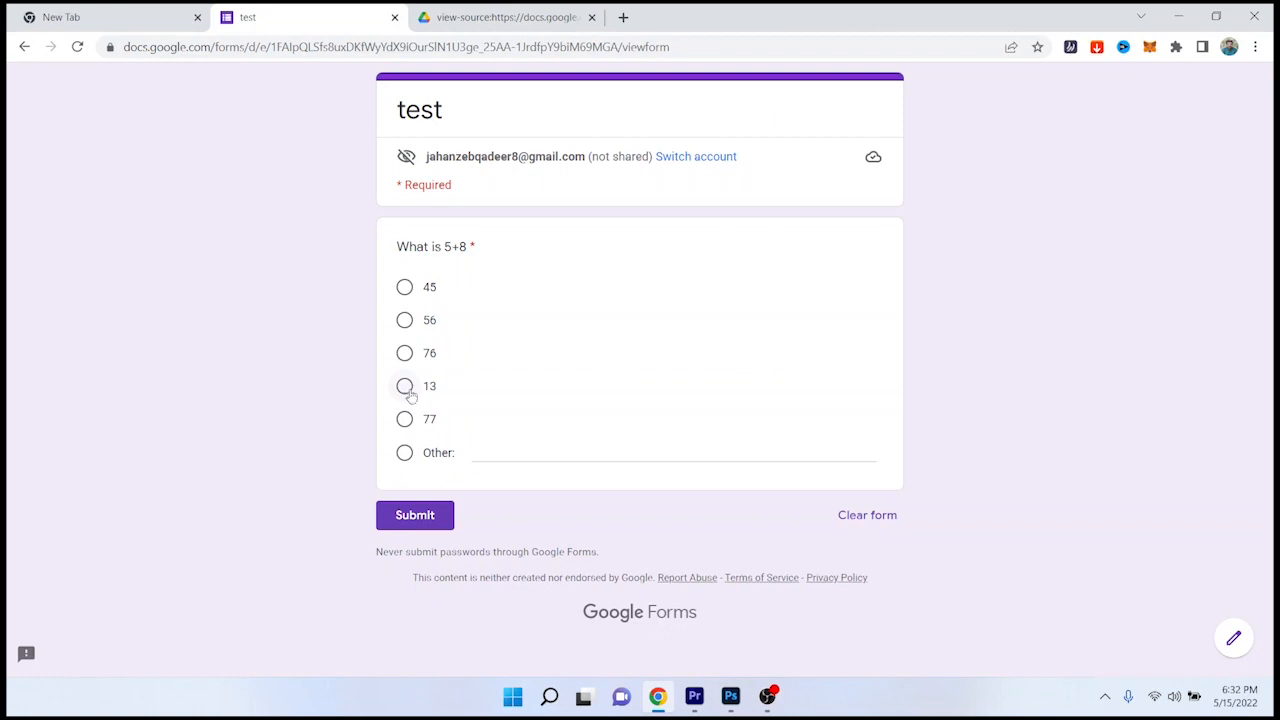
pyautogui.click(404, 386)
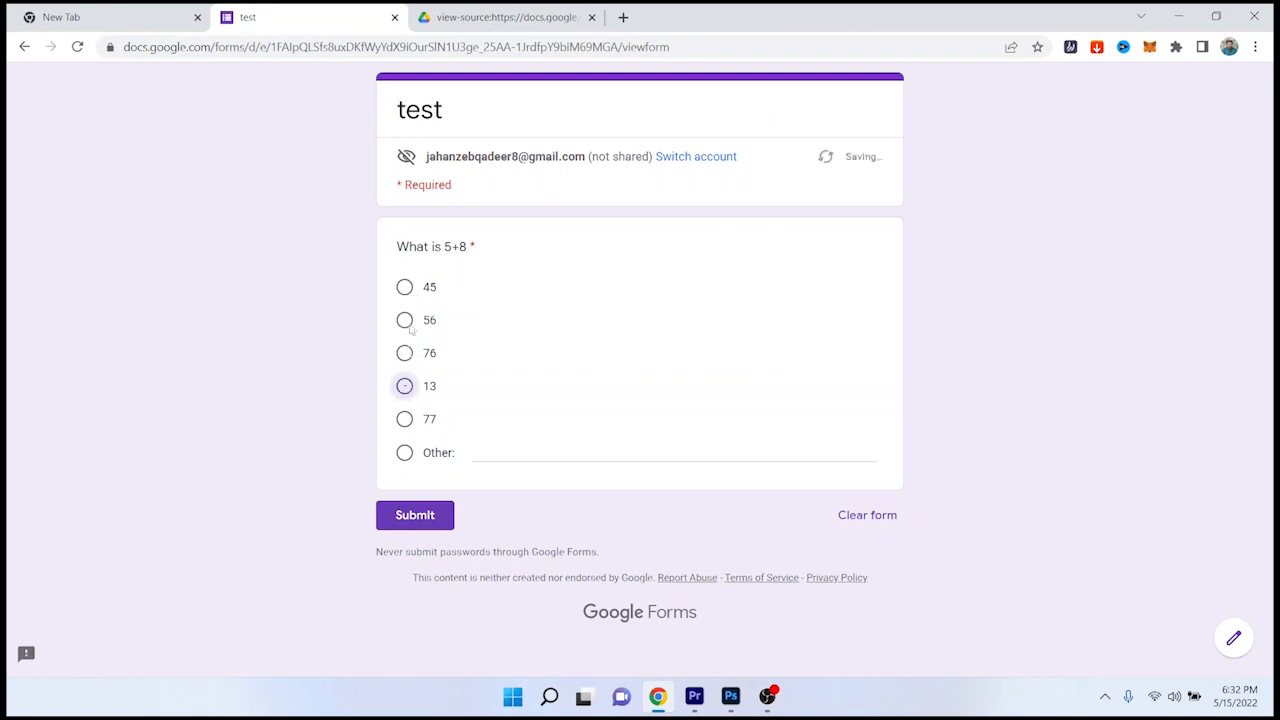
pyautogui.click(404, 386)
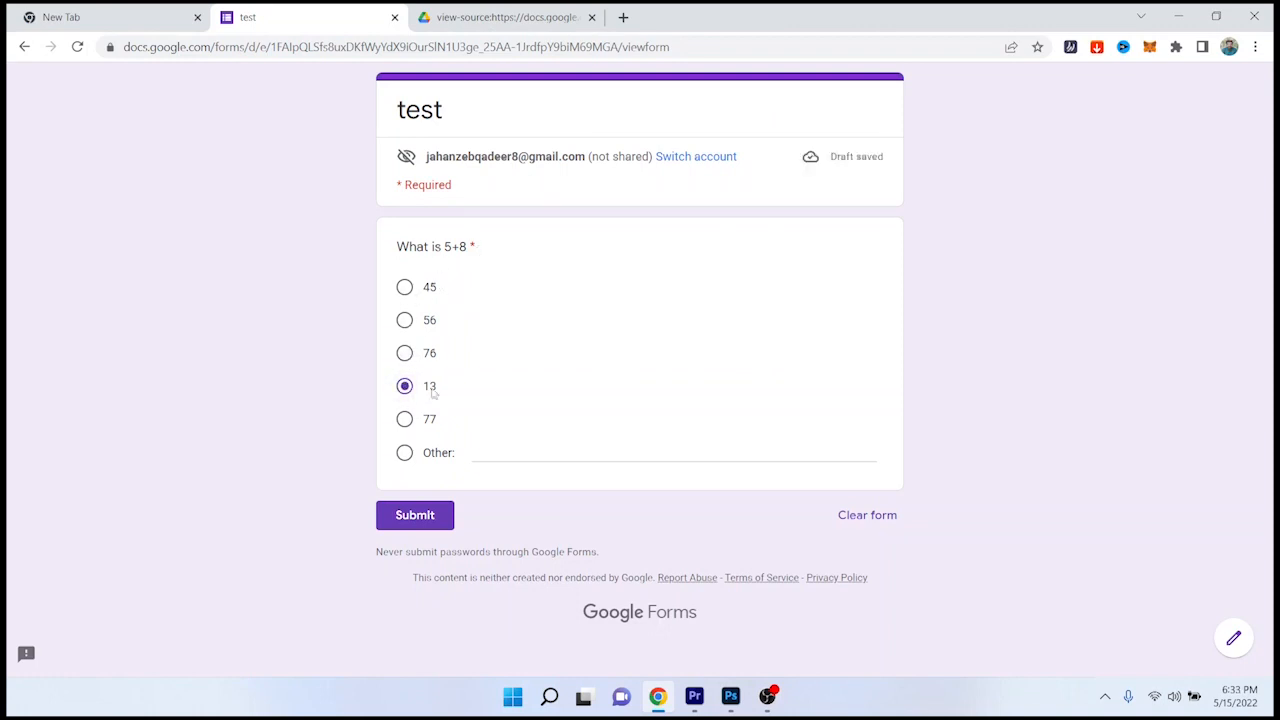
pyautogui.click(500, 17)
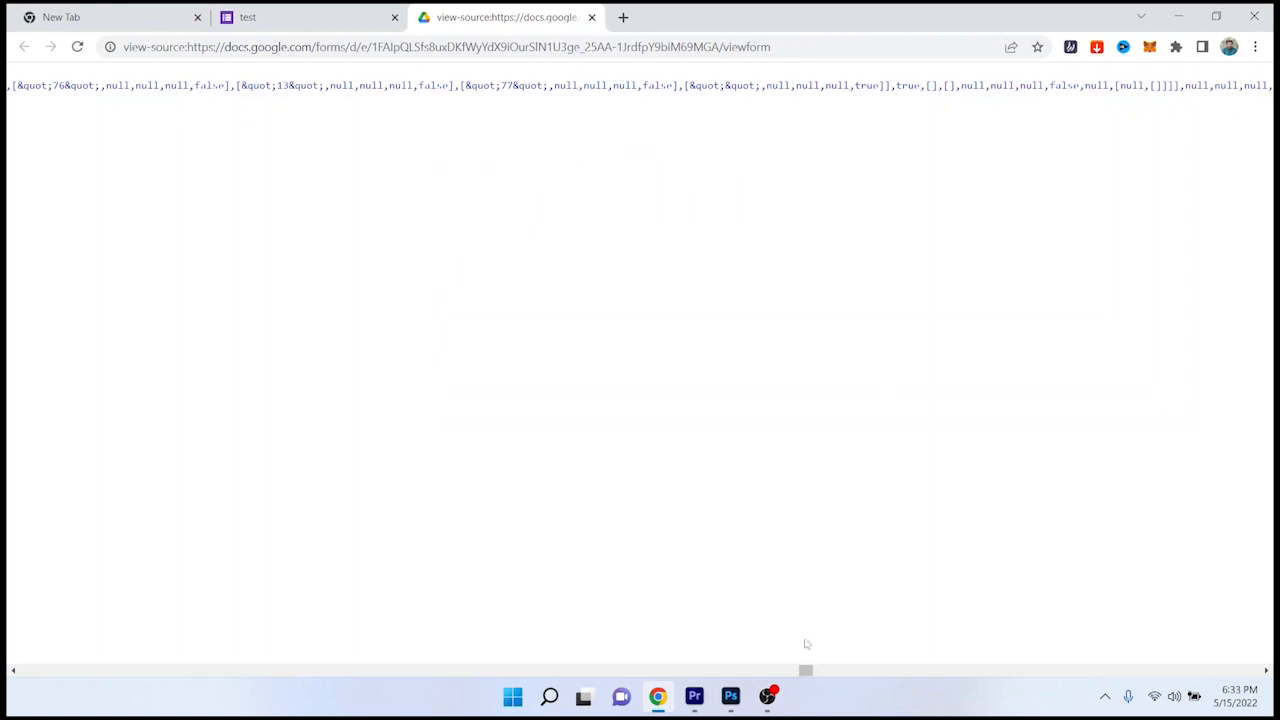
# Use the three-dot Chrome menu to begin a text search of the page source
pyautogui.click(1255, 47)
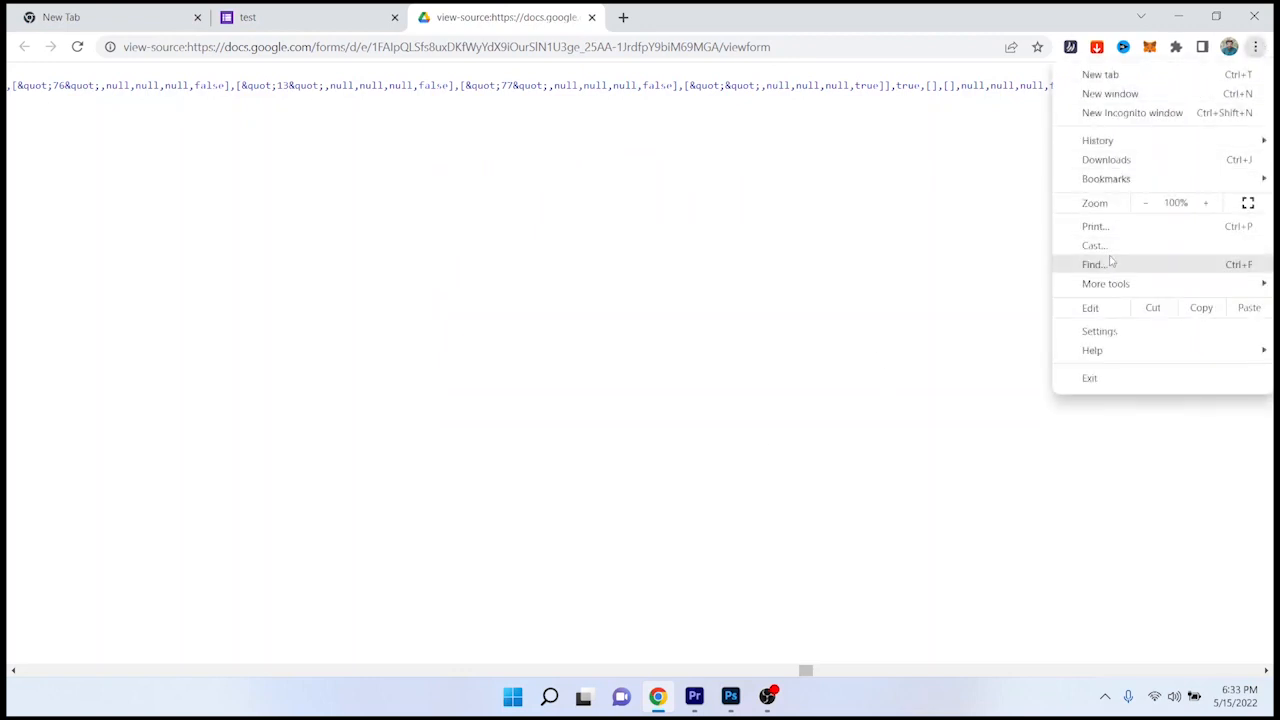
pyautogui.click(247, 17)
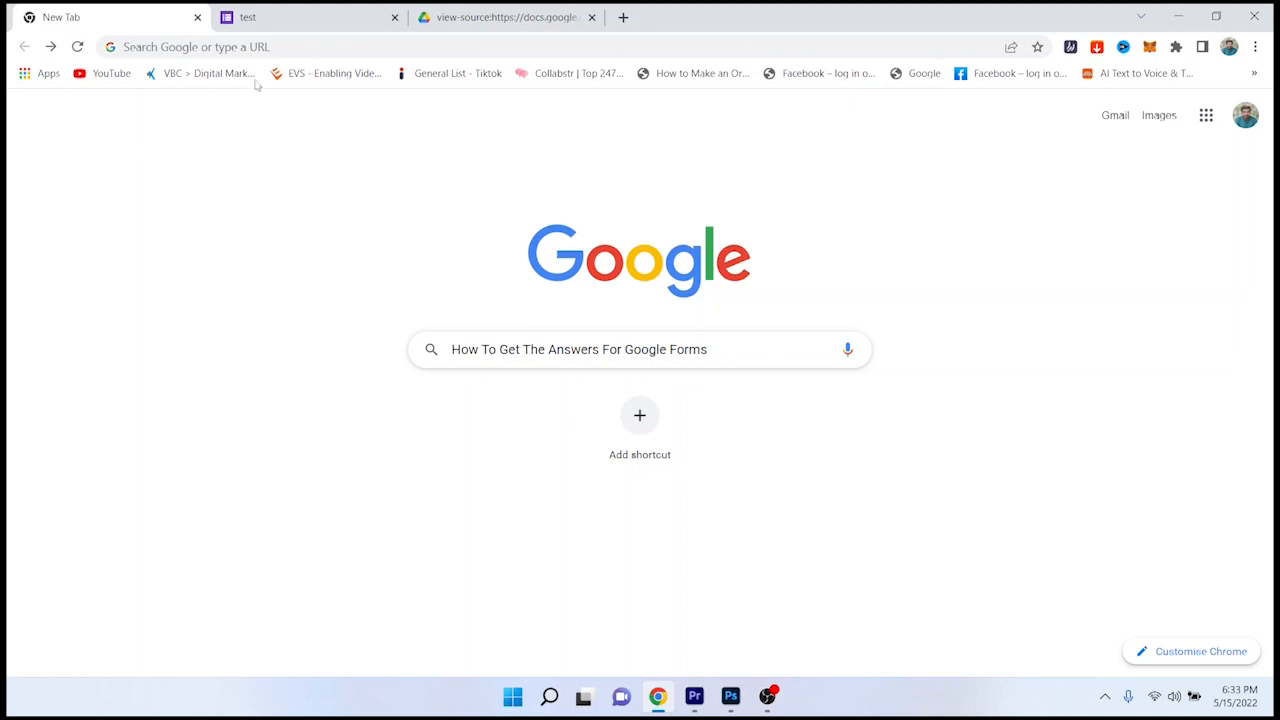
pyautogui.moveTo(323, 188)
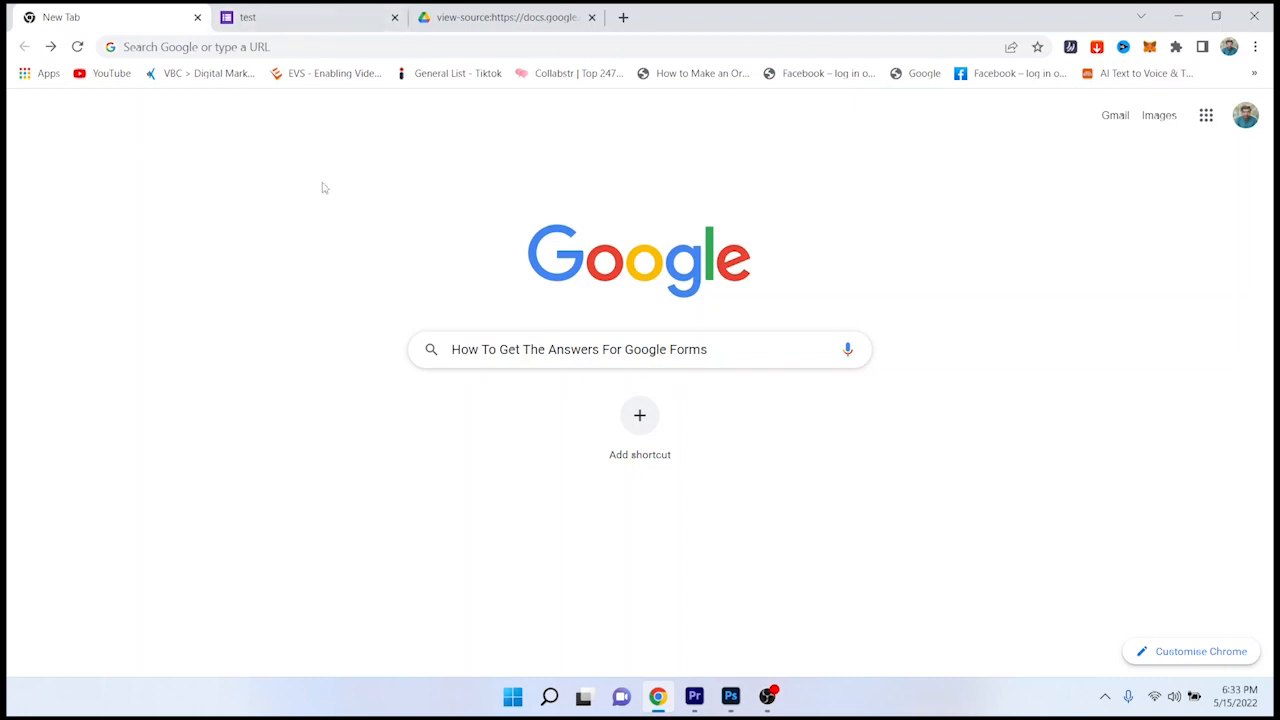